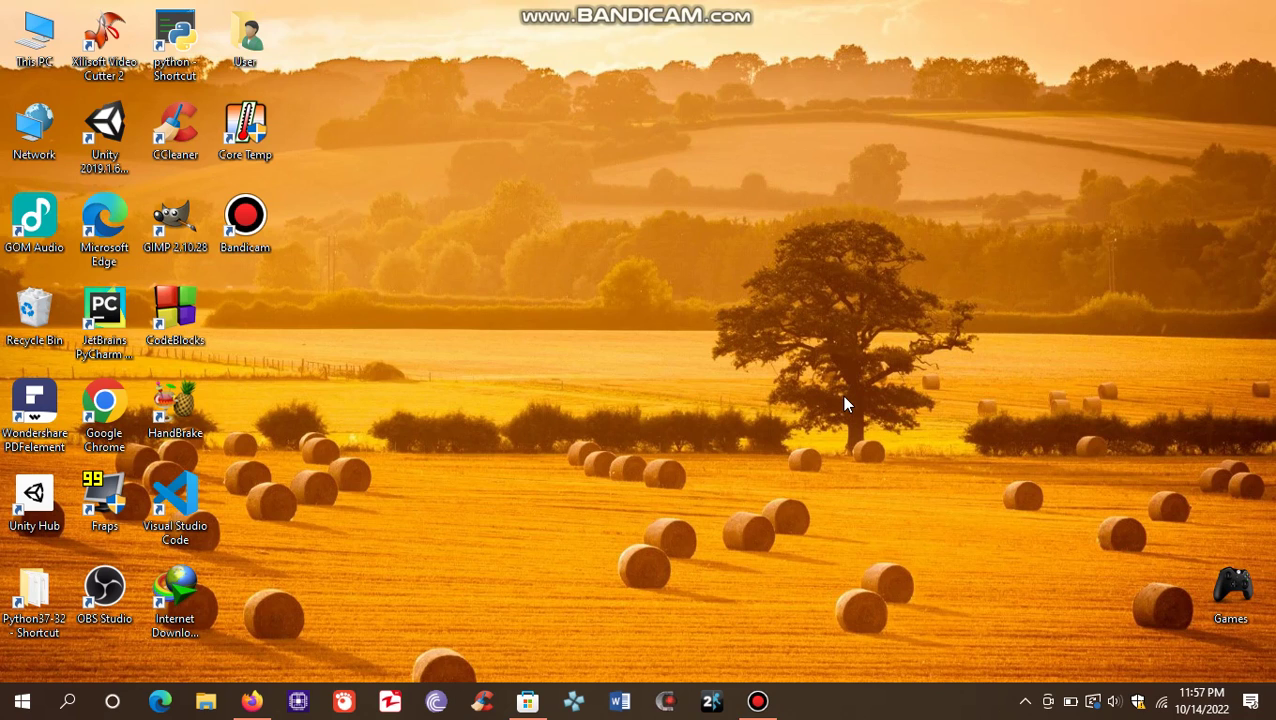
{"action": "mouse_move", "coordinate": [505, 560]}
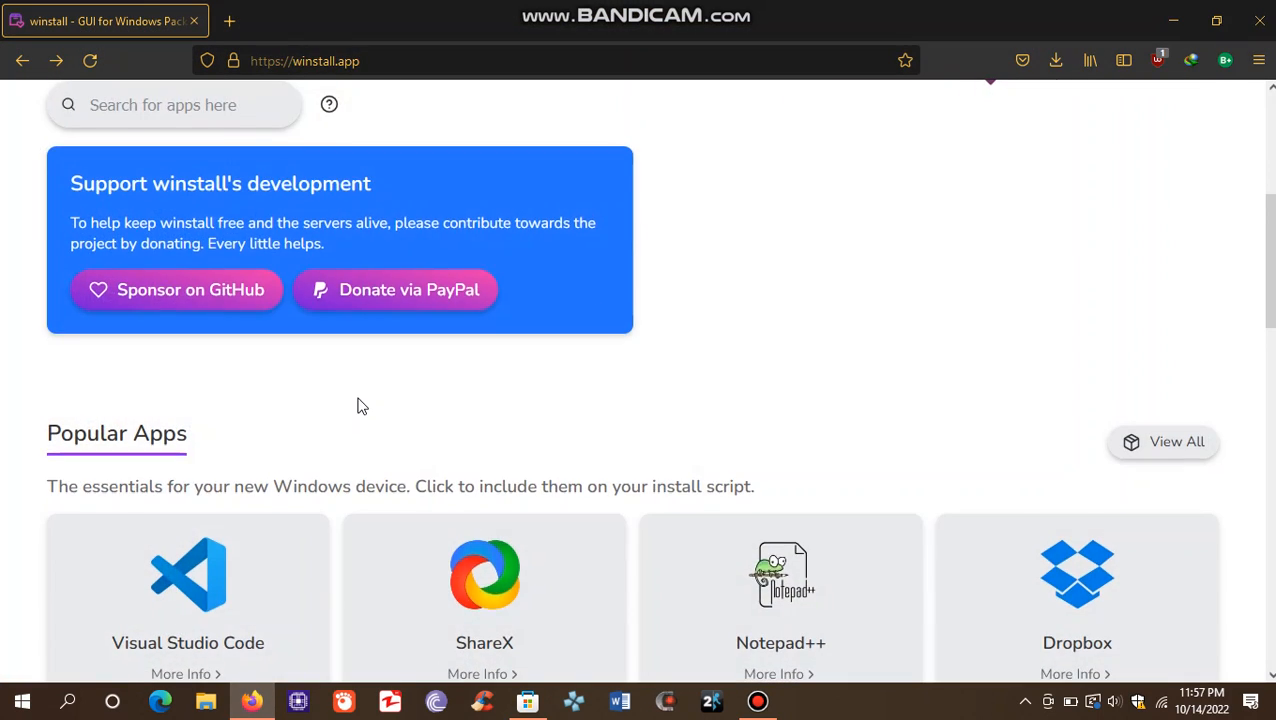
Pick Qalculate!, Caprine, Skype, Ferdi and Discord from winstall's app listings
{"action": "scroll", "scroll_direction": "up", "scroll_amount": 3}
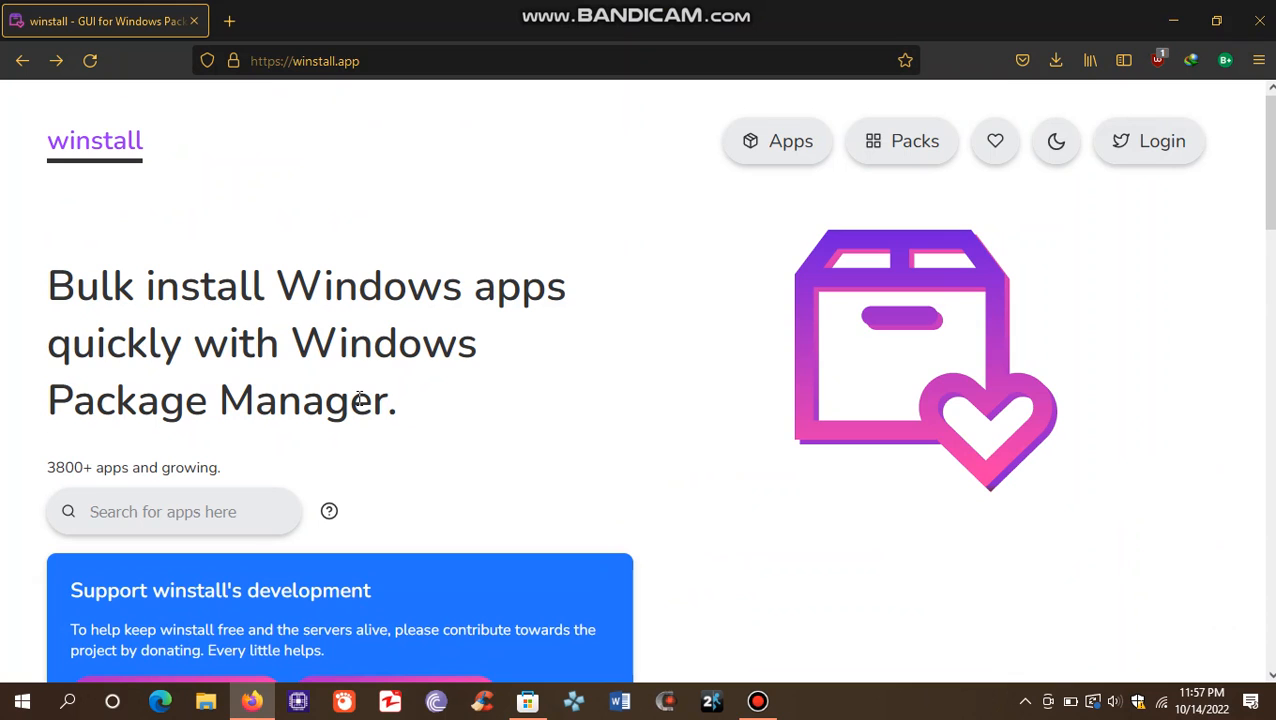
{"action": "left_click", "coordinate": [173, 511]}
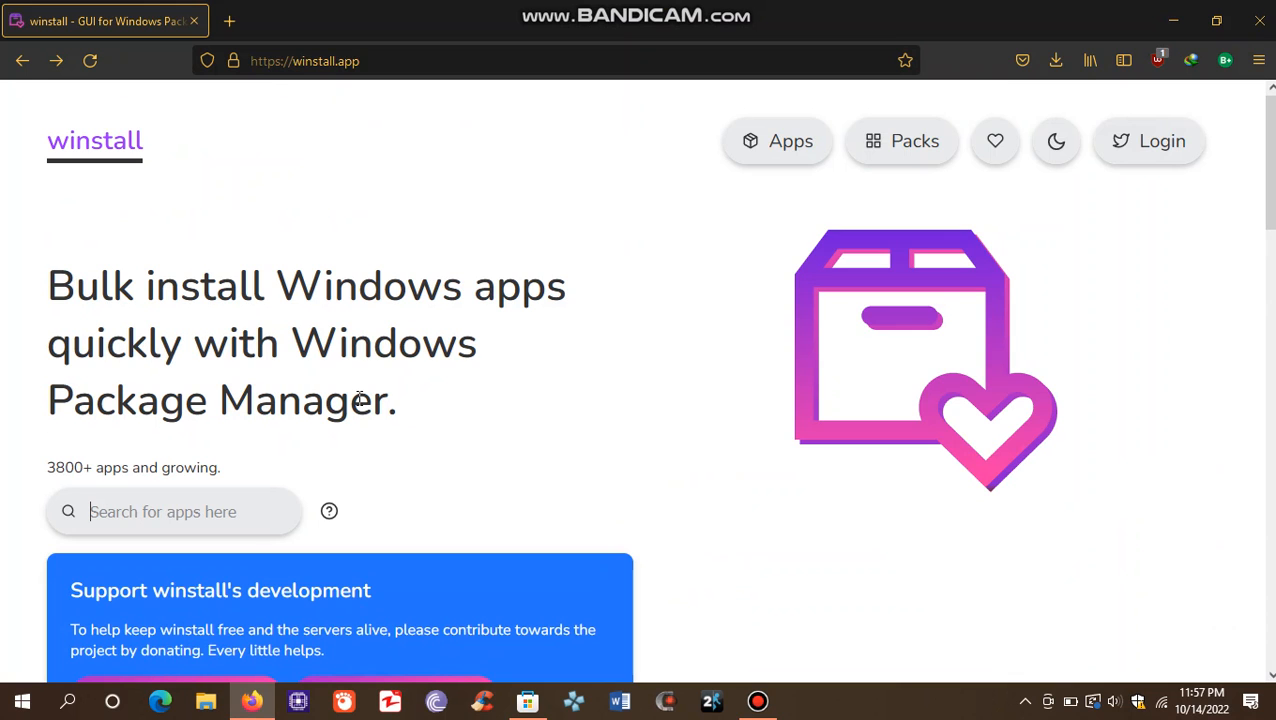
{"action": "mouse_move", "coordinate": [866, 541]}
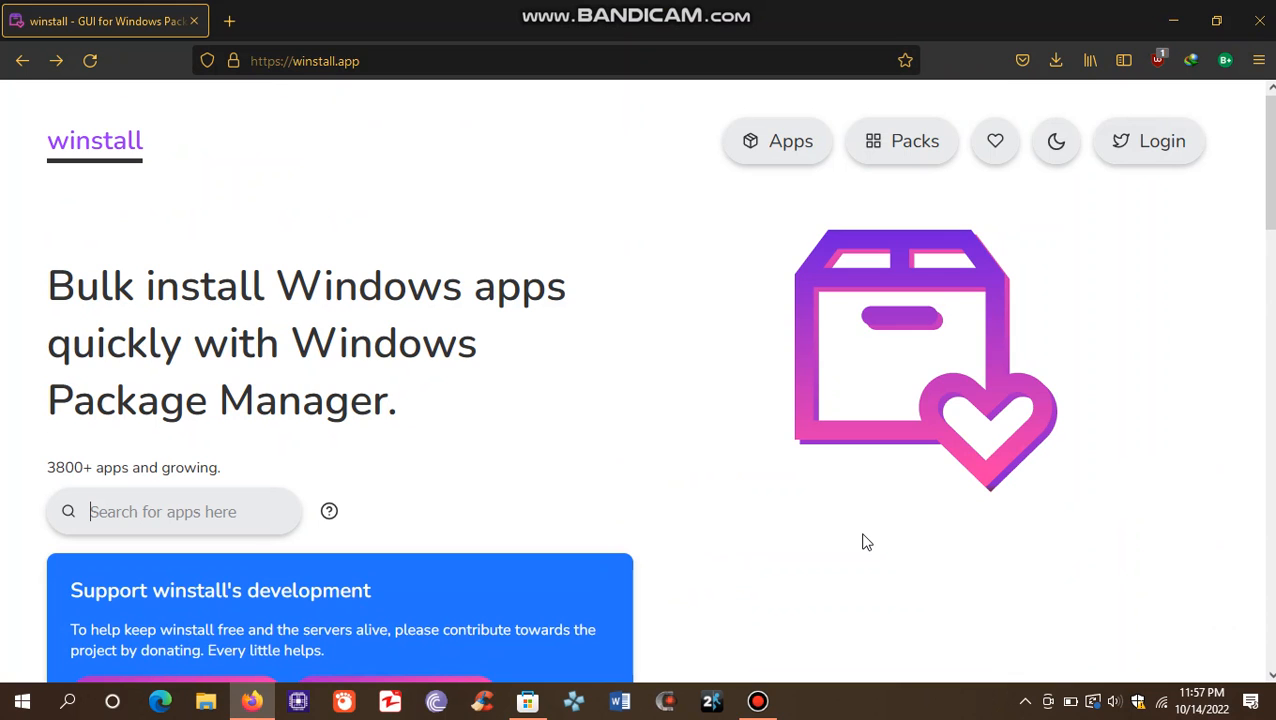
{"action": "scroll", "scroll_direction": "down", "scroll_amount": 3}
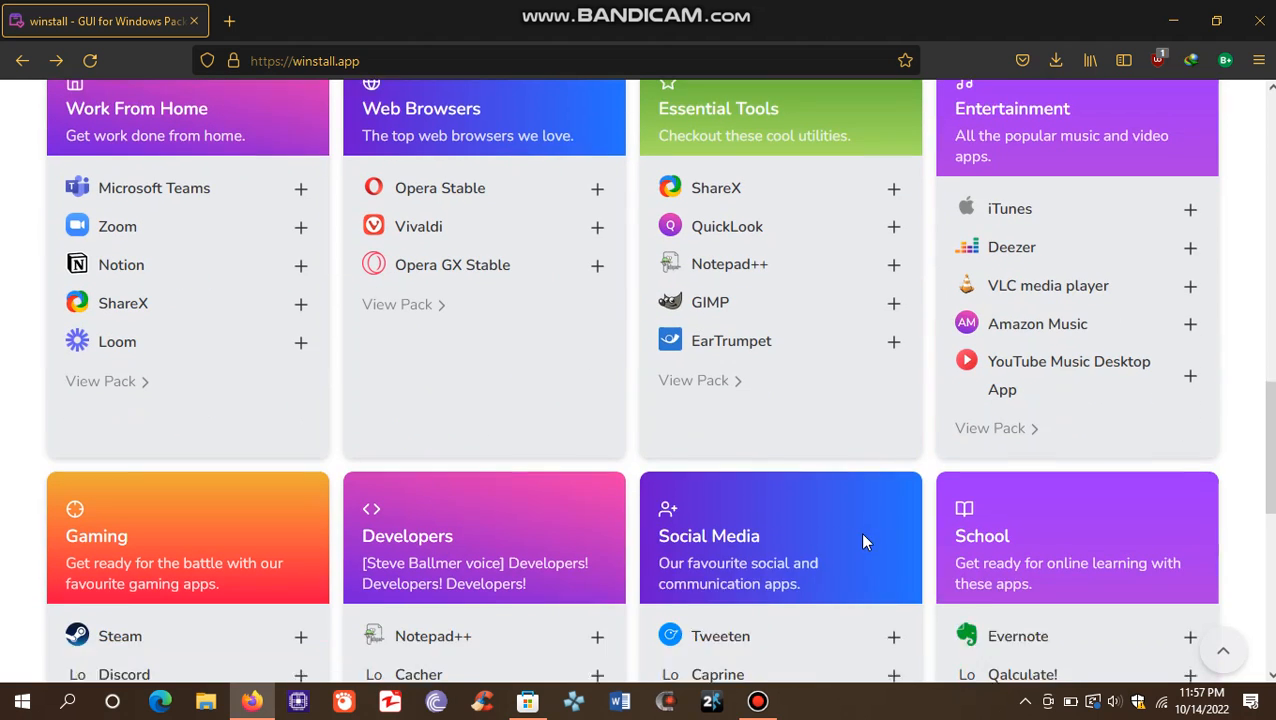
{"action": "scroll", "scroll_direction": "down", "scroll_amount": 3}
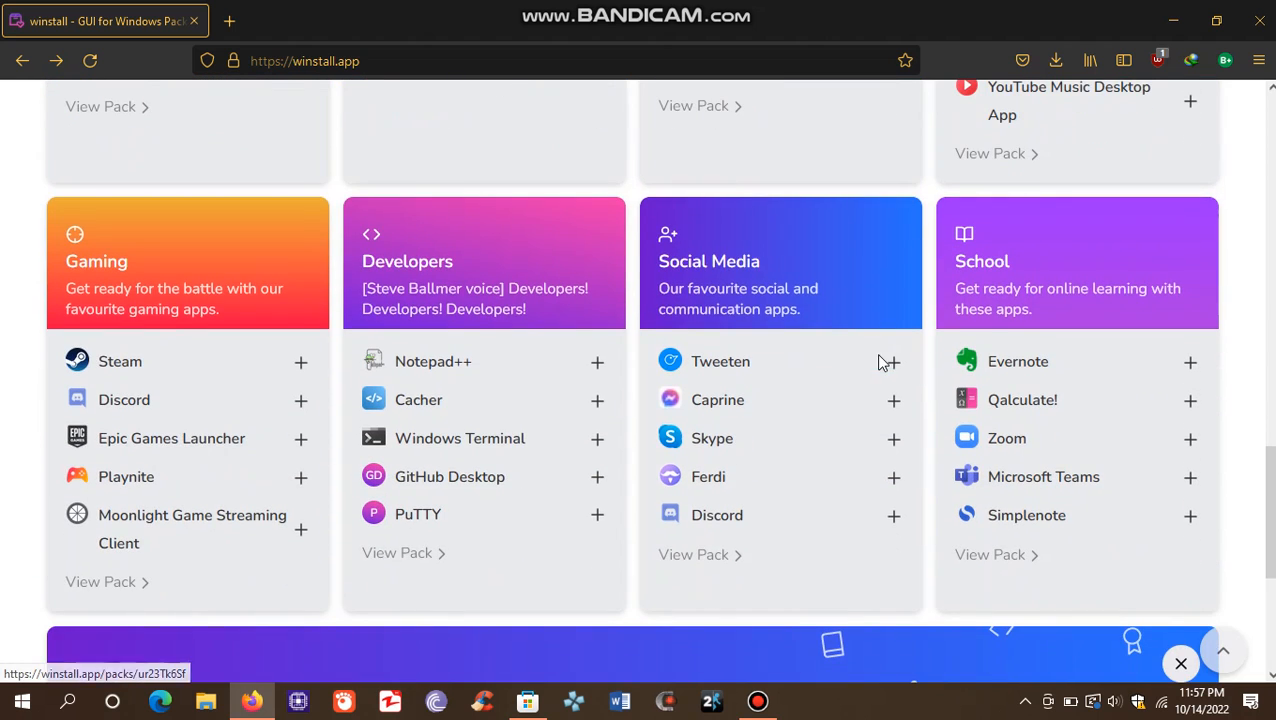
{"action": "left_click", "coordinate": [1190, 400]}
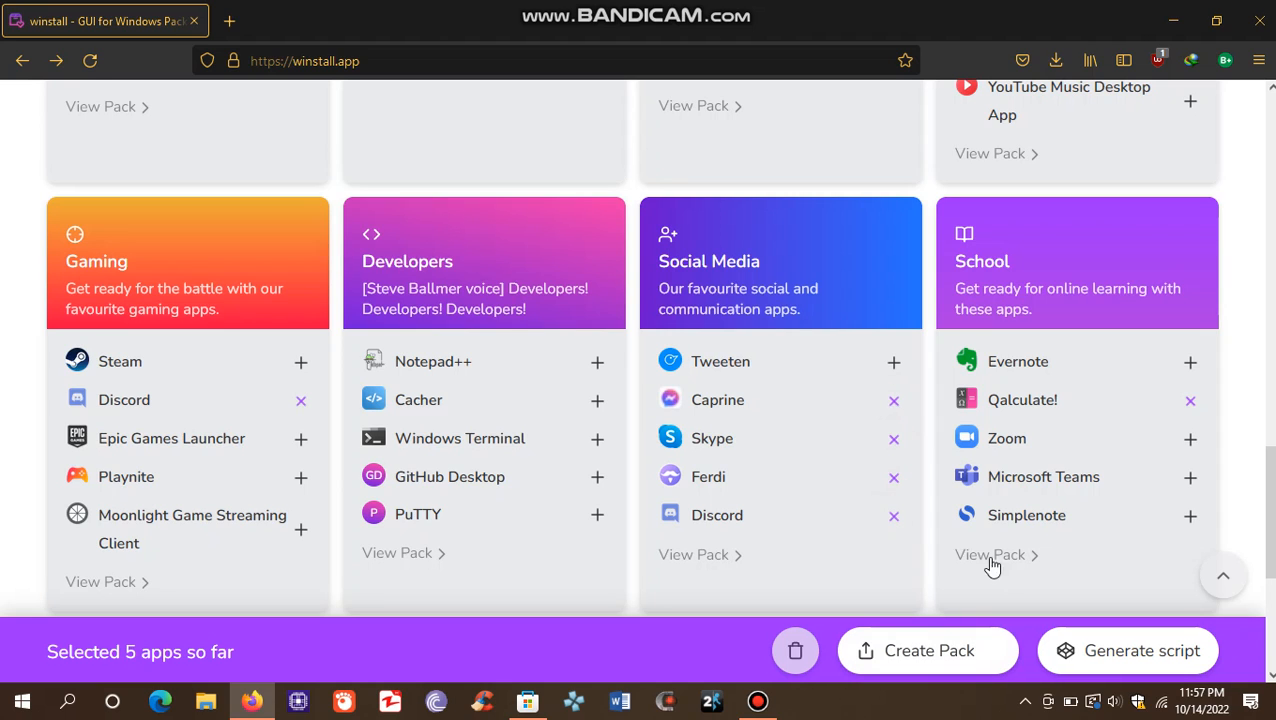
Generate the Batch winget install script covering the five selected apps
{"action": "left_click", "coordinate": [1127, 650]}
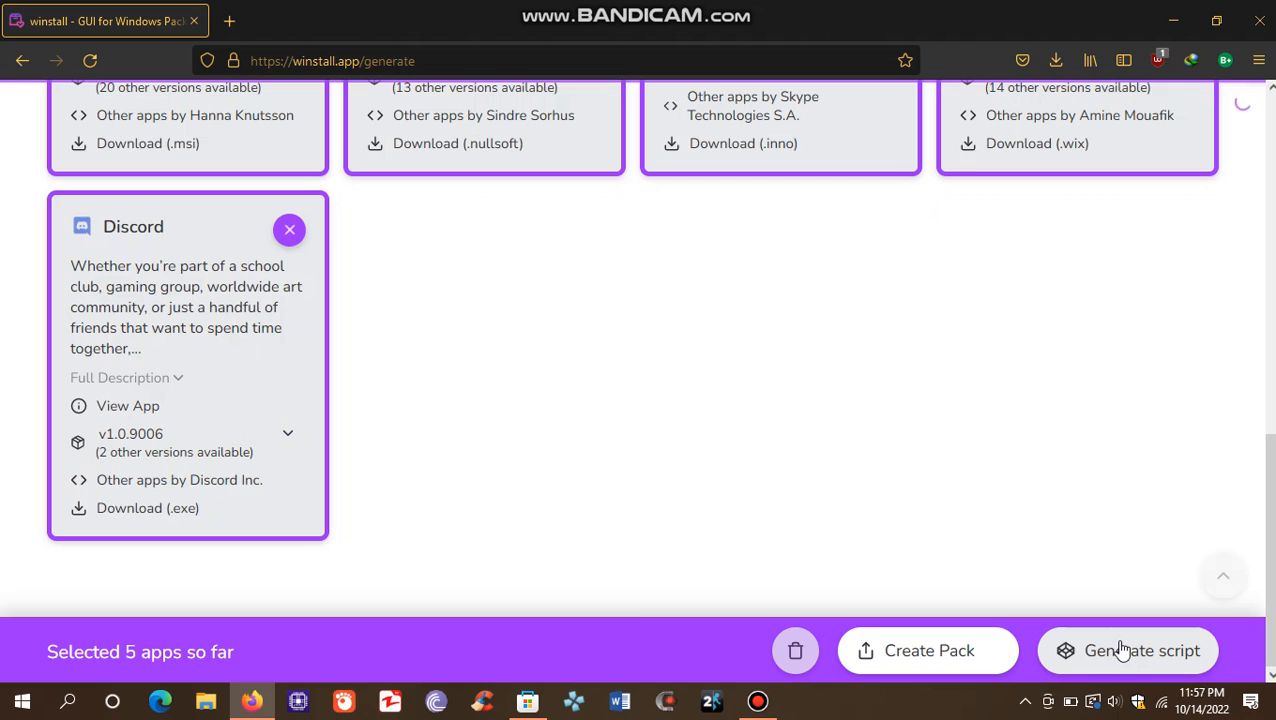
{"action": "left_click", "coordinate": [1142, 650]}
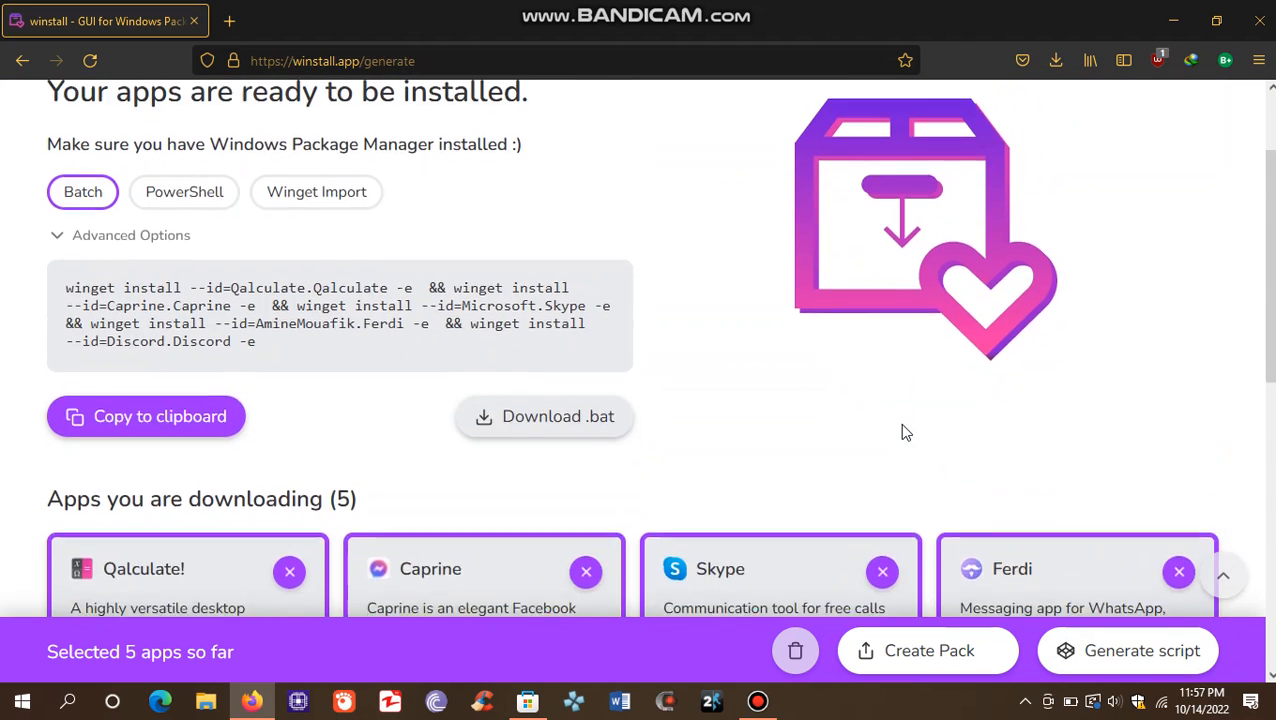
{"action": "scroll", "scroll_direction": "up", "scroll_amount": 3}
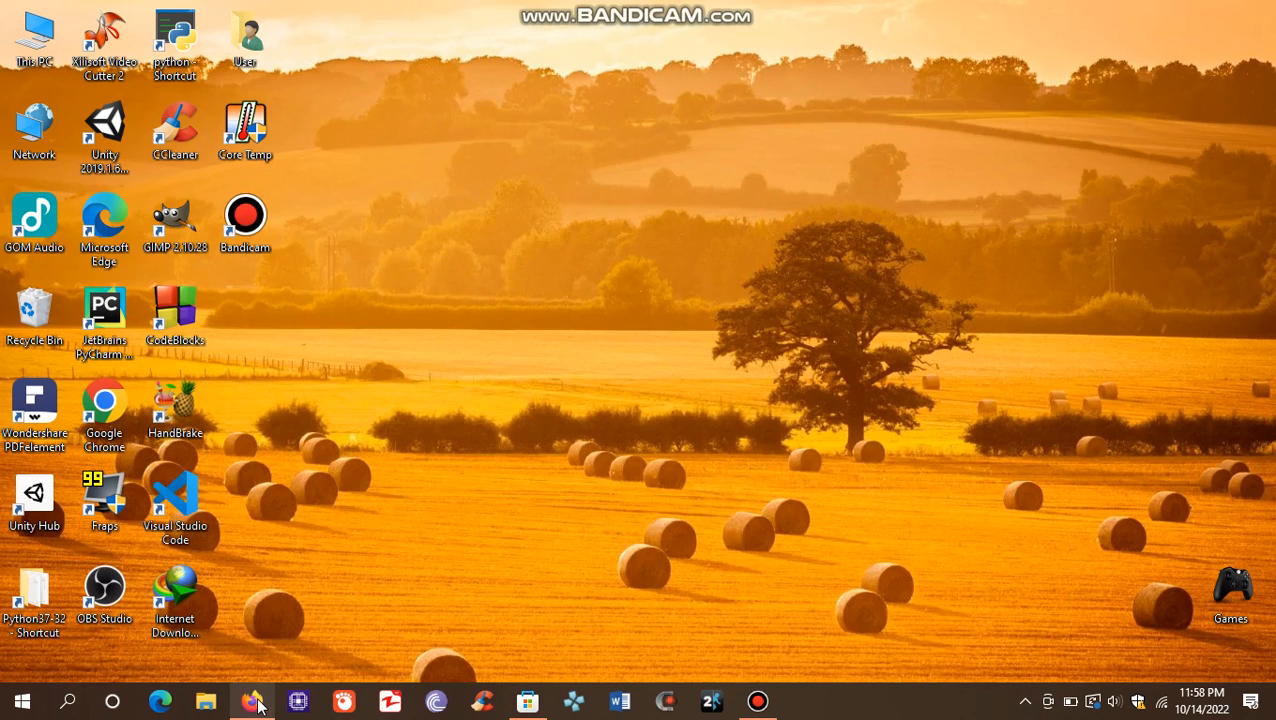
{"action": "mouse_move", "coordinate": [530, 690]}
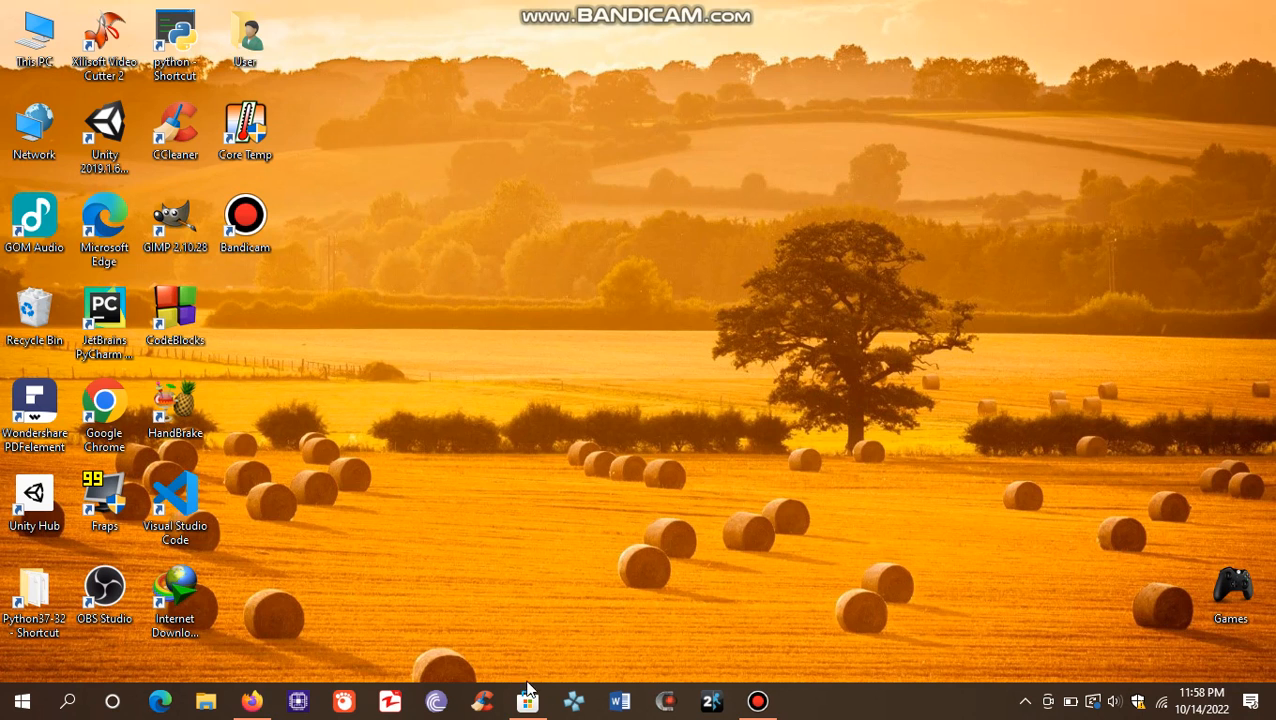
Bring up Microsoft Store on the App Installer listing from Microsoft Corporation
{"action": "left_click", "coordinate": [527, 700]}
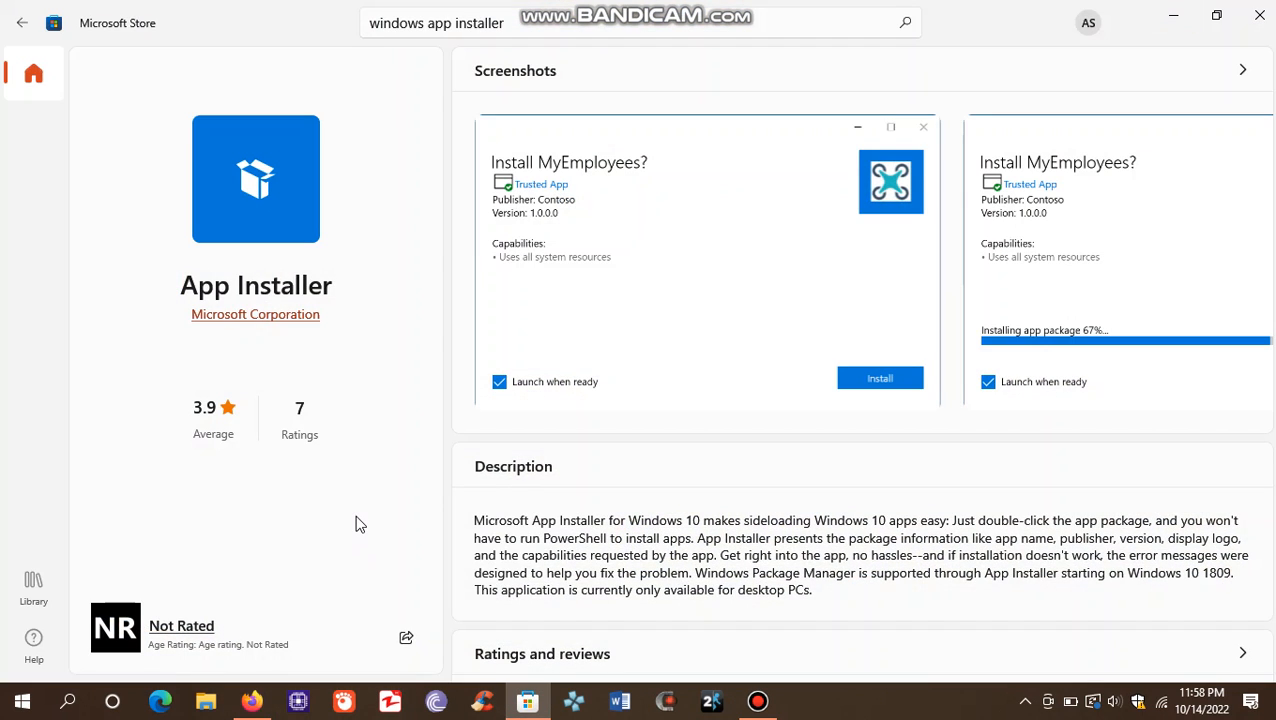
{"action": "mouse_move", "coordinate": [420, 335]}
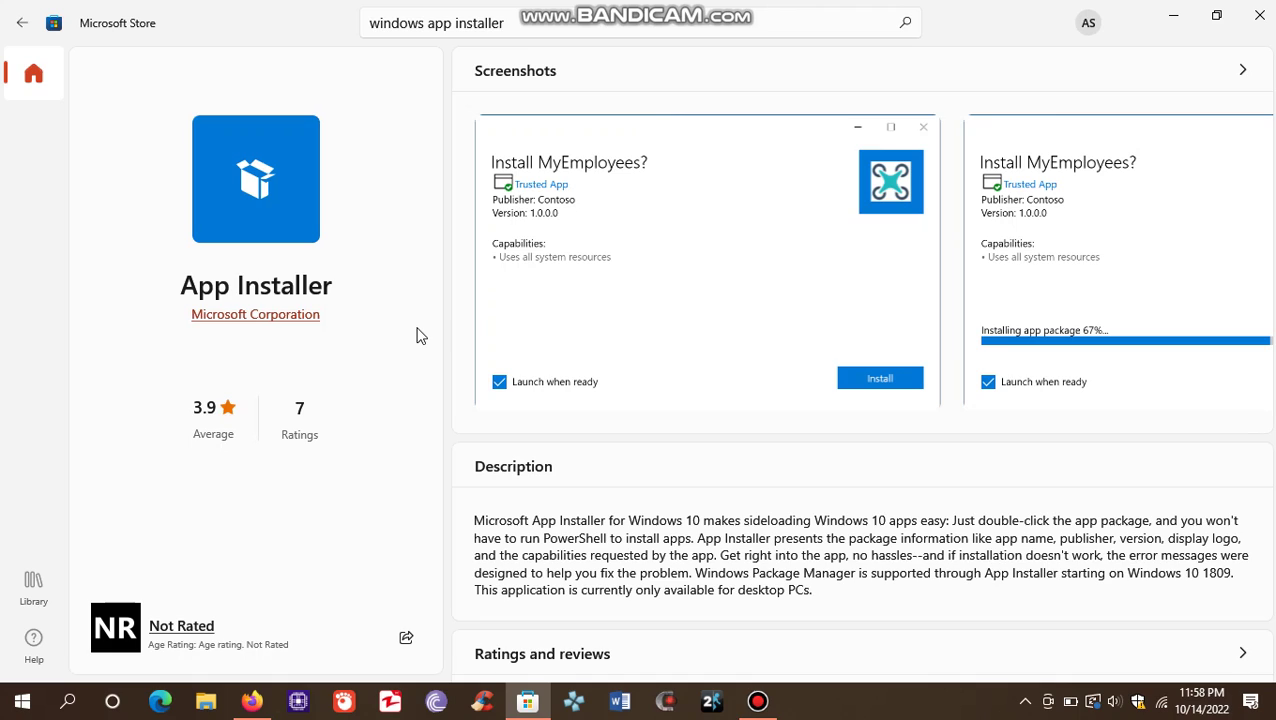
{"action": "mouse_move", "coordinate": [1259, 10]}
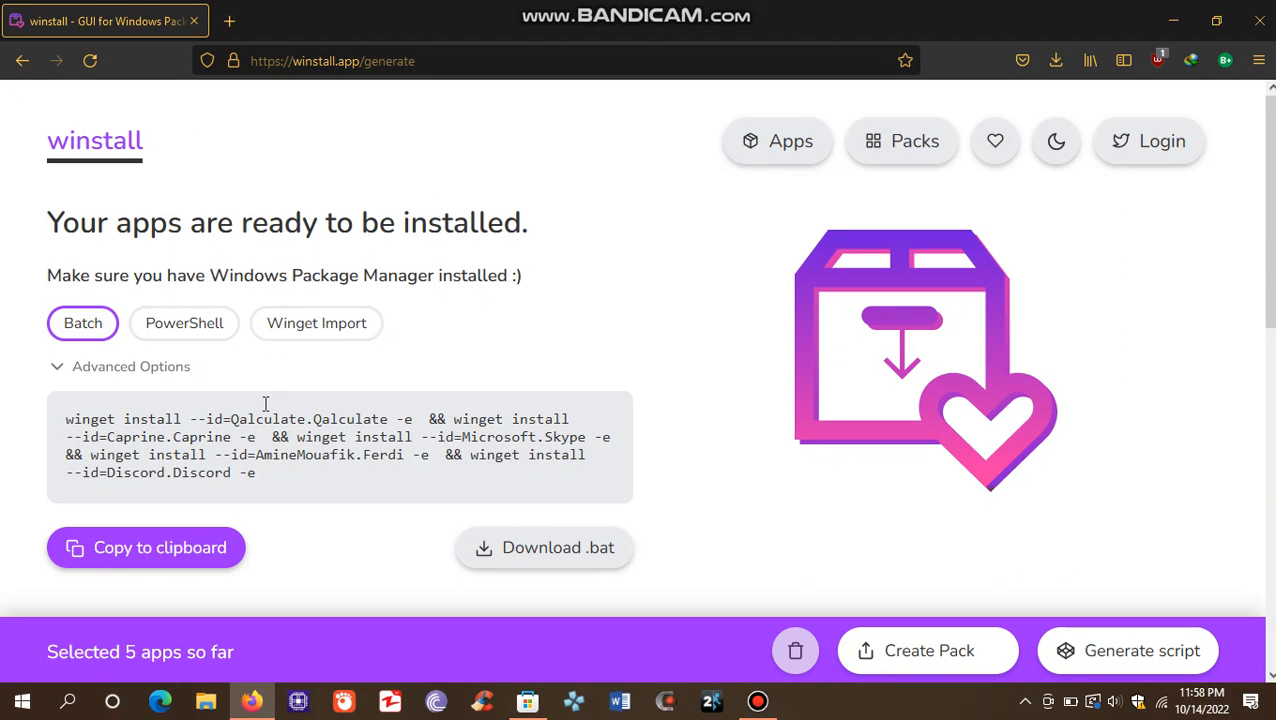
{"action": "mouse_move", "coordinate": [527, 547]}
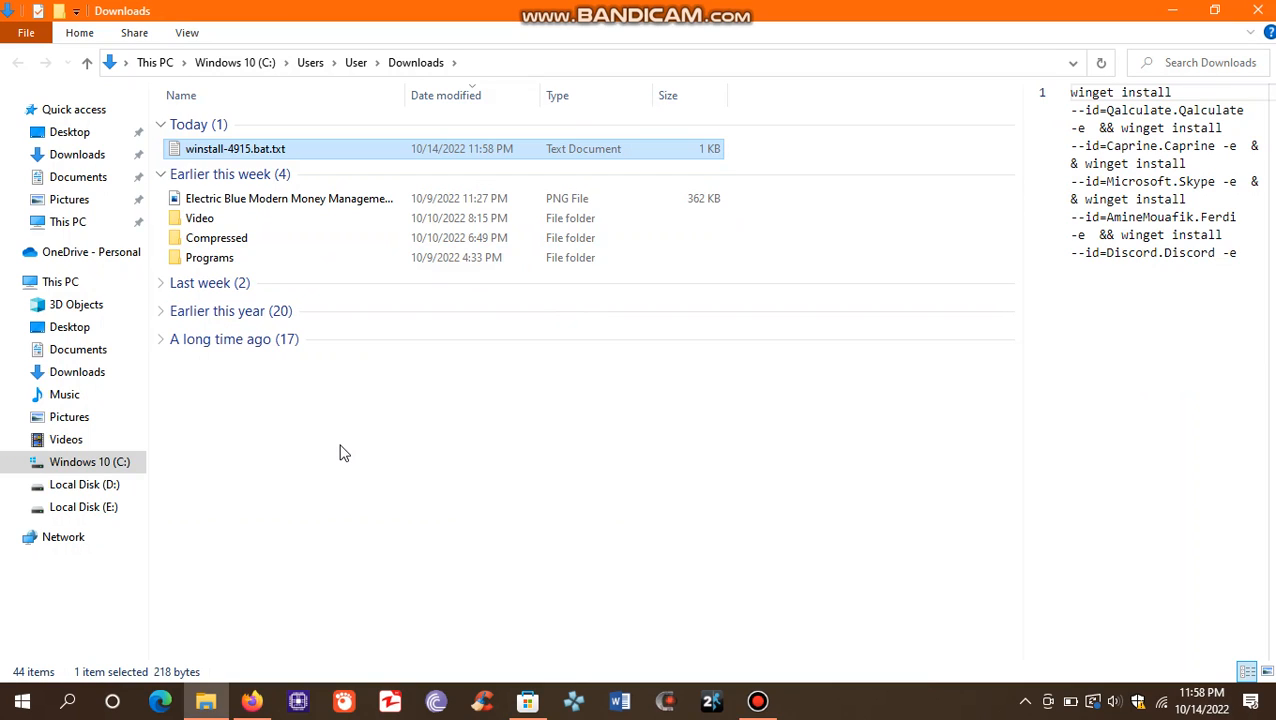
{"action": "mouse_move", "coordinate": [275, 159]}
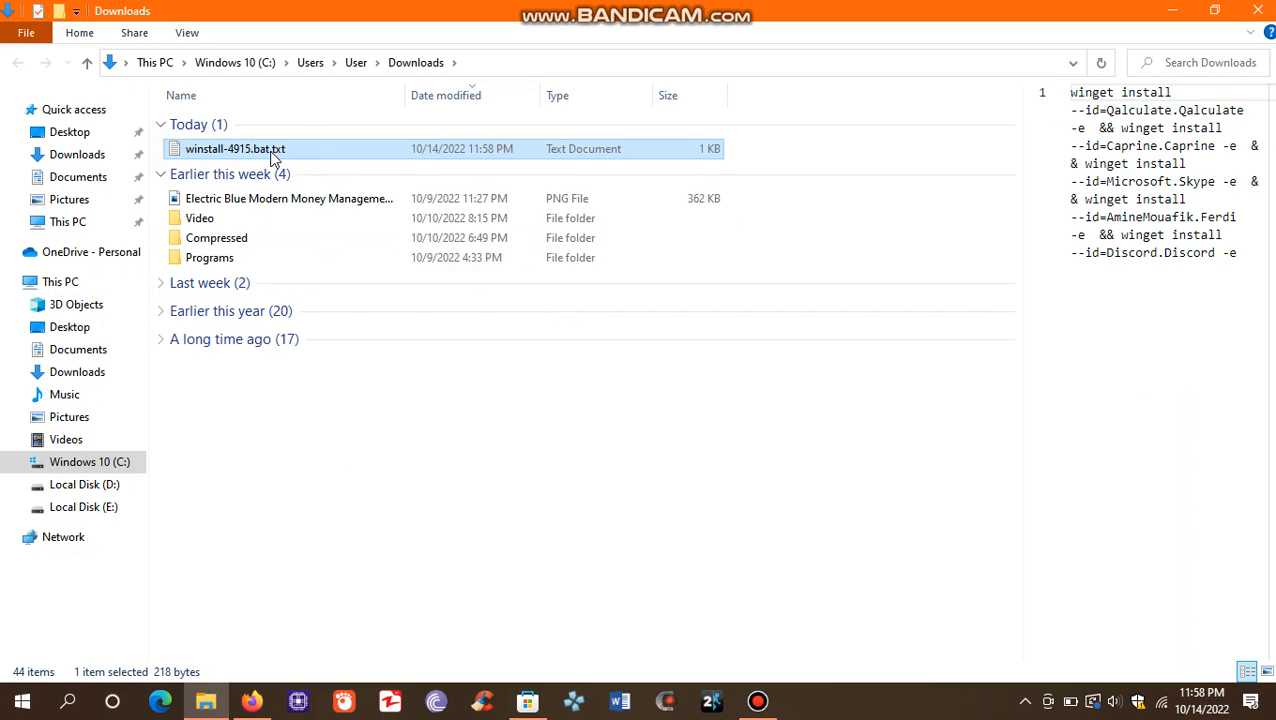
Rename winstall-4915.bat.txt to winstall-4915.bat, accepting the extension-change warning
{"action": "right_click", "coordinate": [235, 148]}
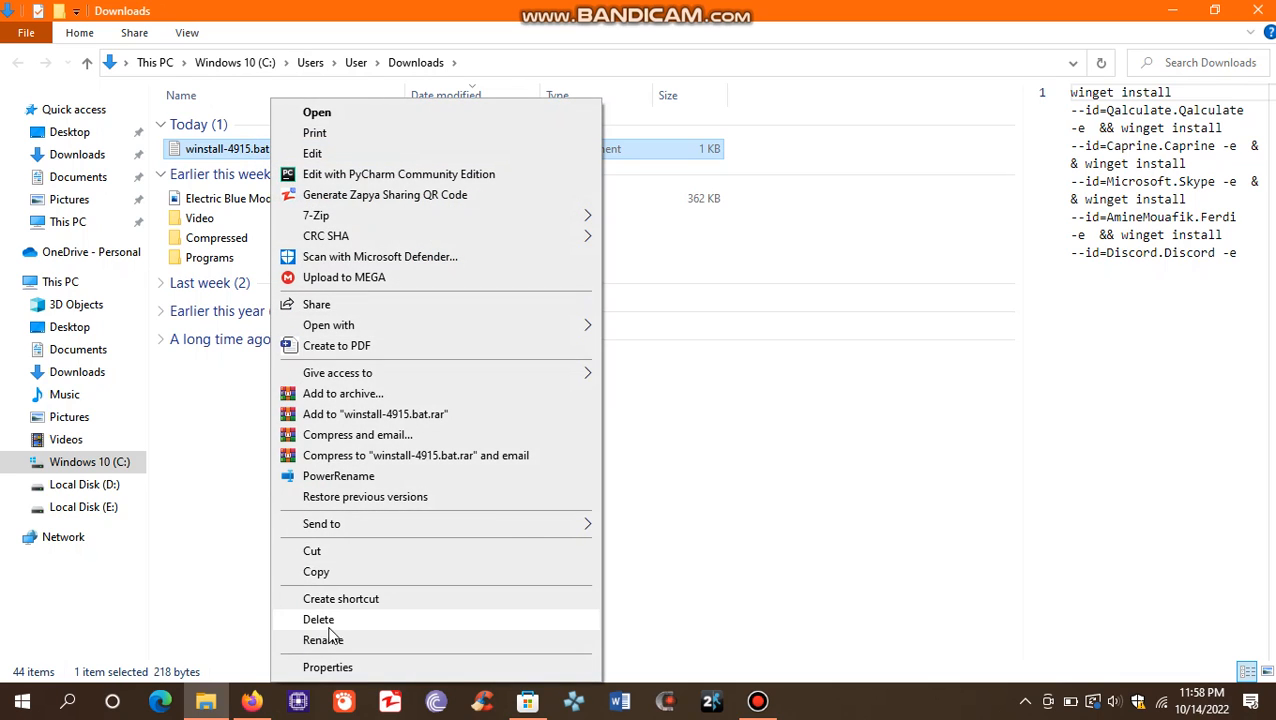
{"action": "left_click", "coordinate": [323, 639]}
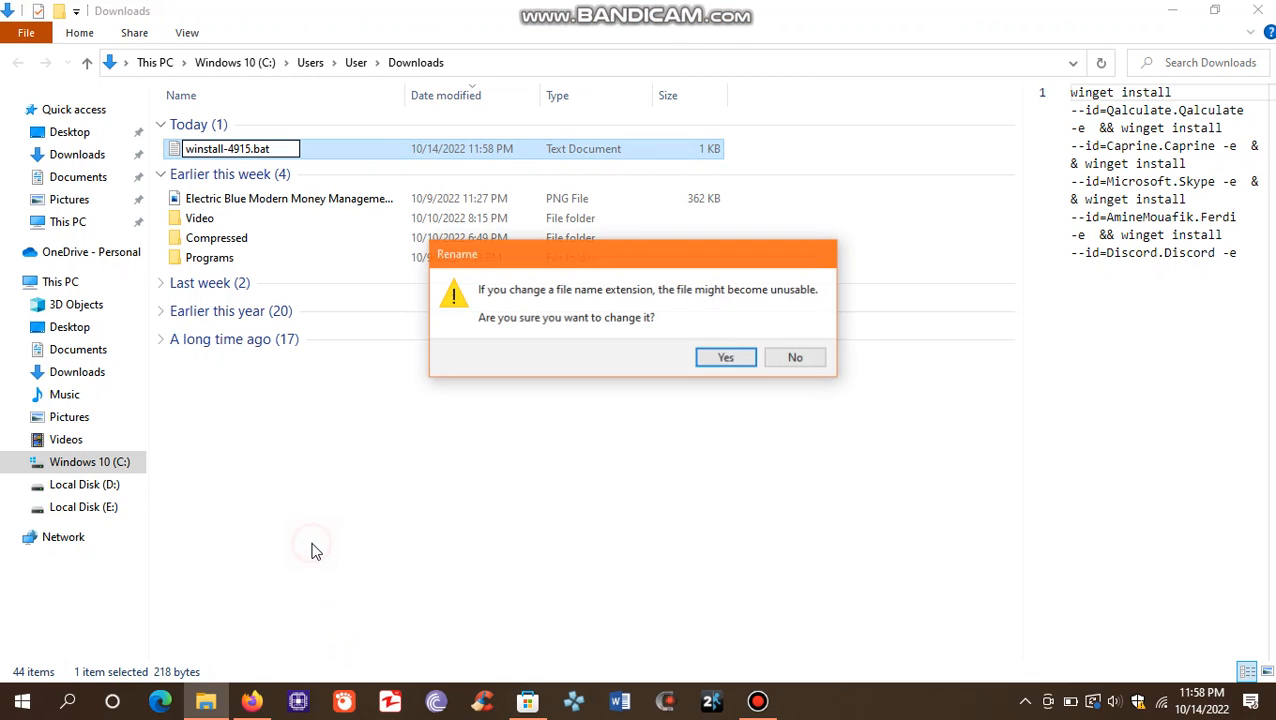
{"action": "left_click", "coordinate": [725, 357]}
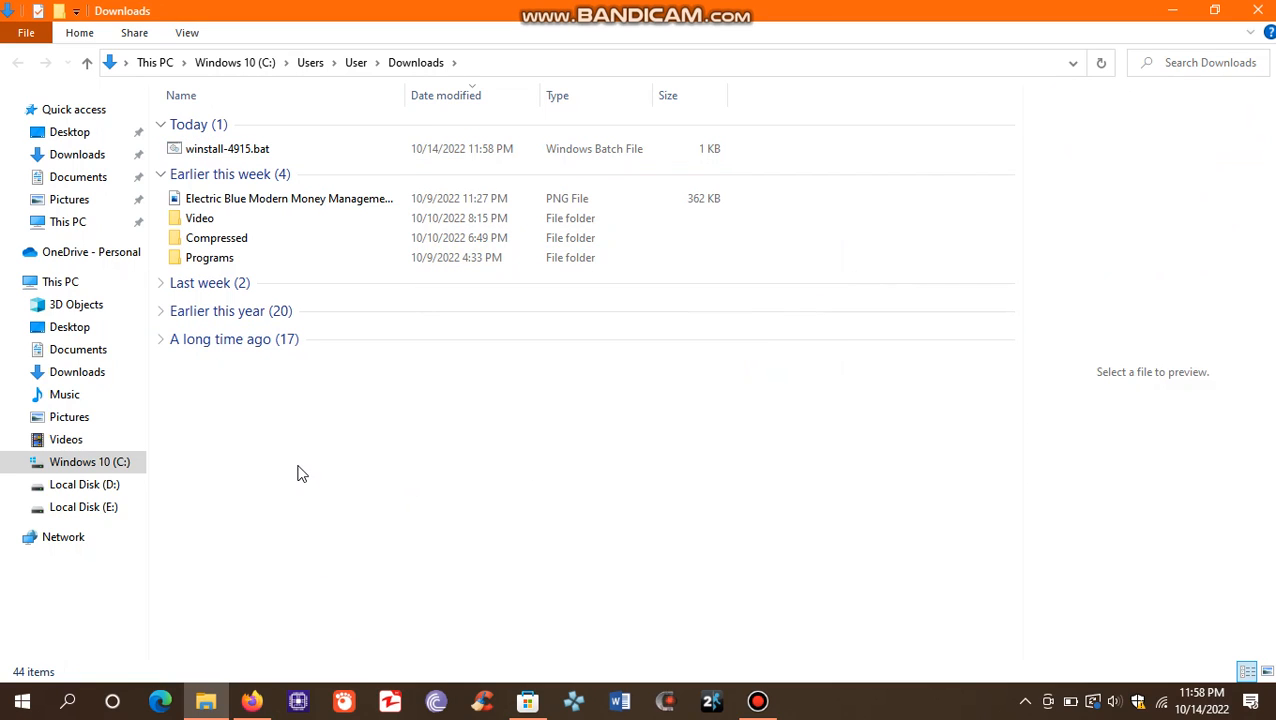
{"action": "left_click", "coordinate": [227, 148]}
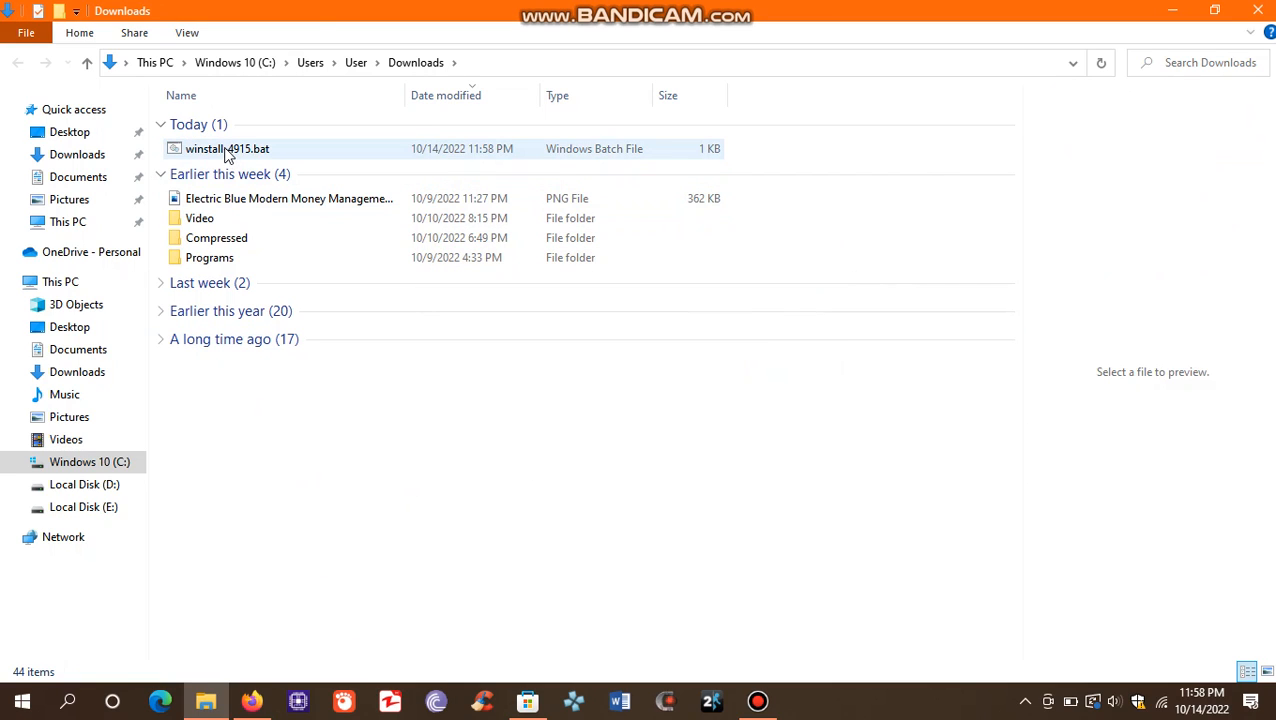
Run winstall-4915.bat, choosing More info and Run anyway at the SmartScreen warning
{"action": "left_click", "coordinate": [227, 148]}
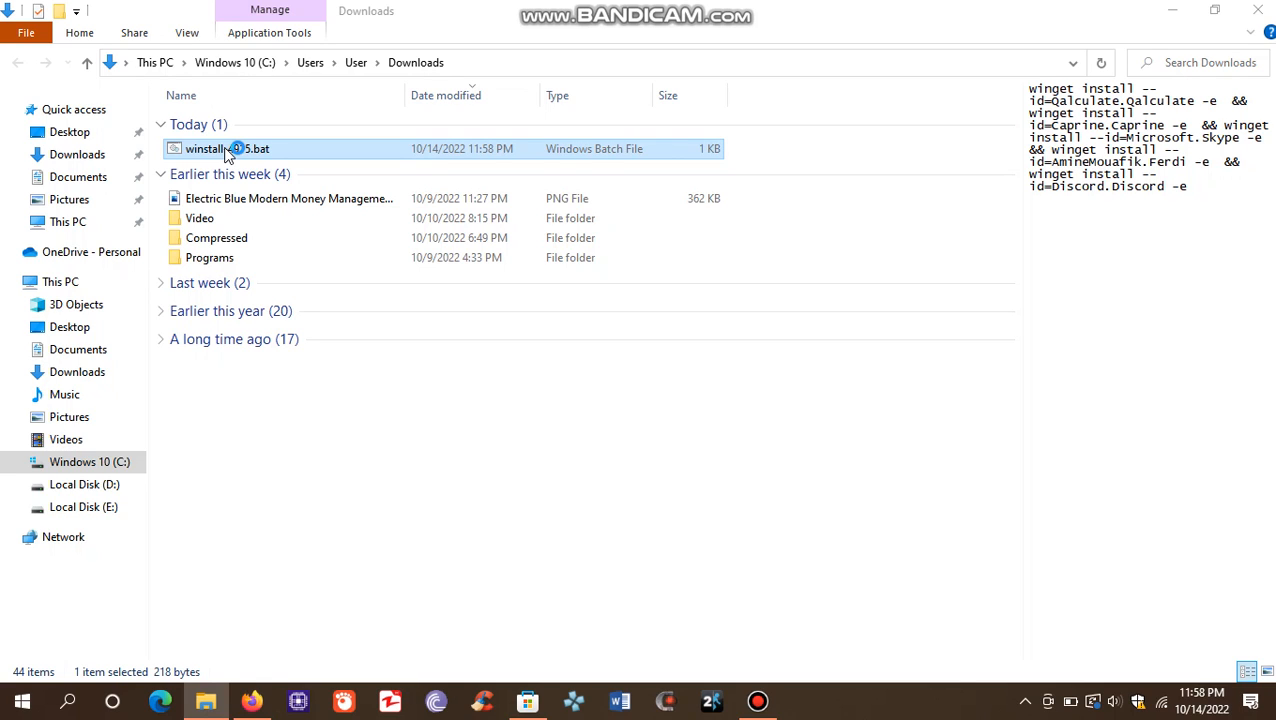
{"action": "double_click", "coordinate": [227, 148]}
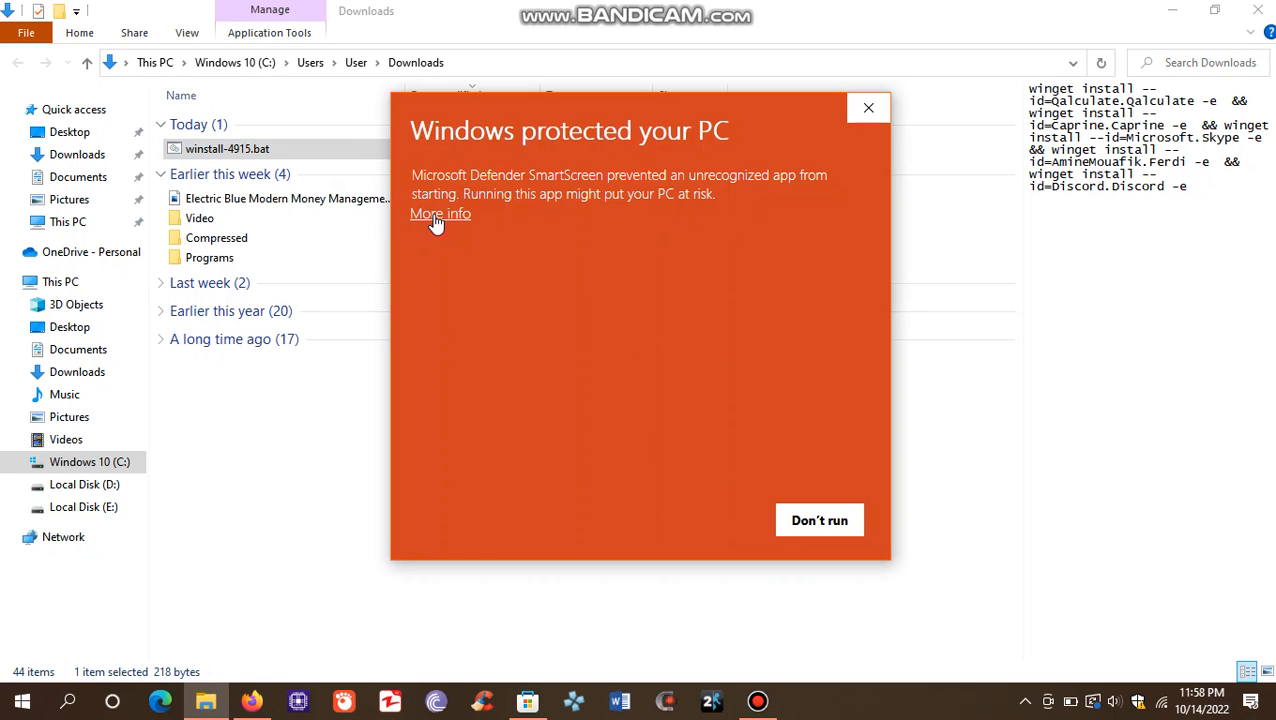
{"action": "left_click", "coordinate": [440, 213]}
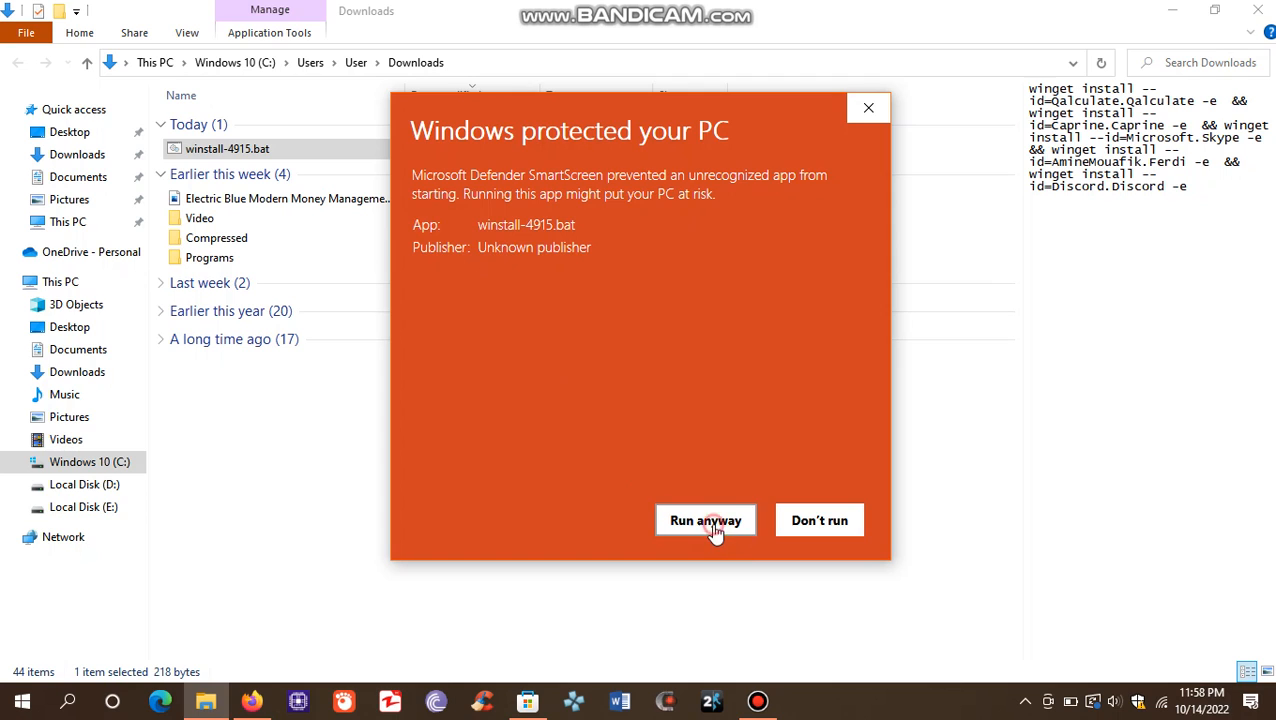
{"action": "left_click", "coordinate": [705, 520]}
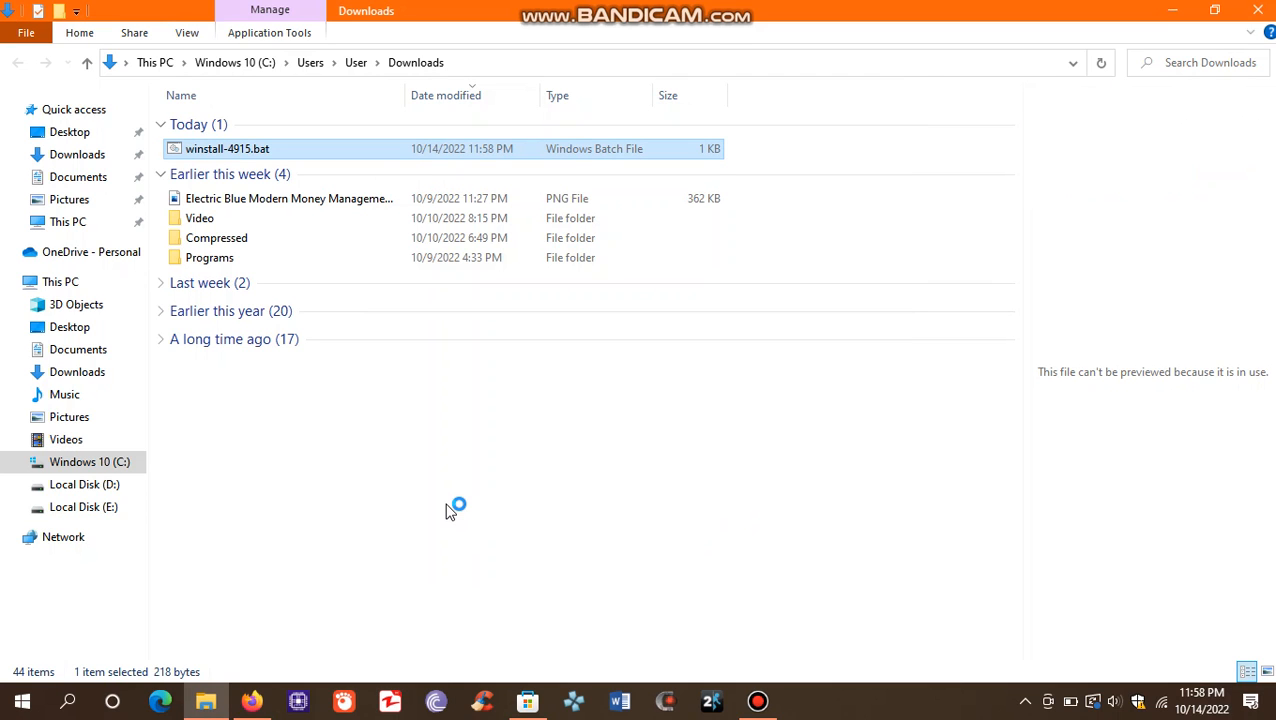
Accept the msstore source agreements by entering 'y' in Command Prompt
{"action": "double_click", "coordinate": [227, 148]}
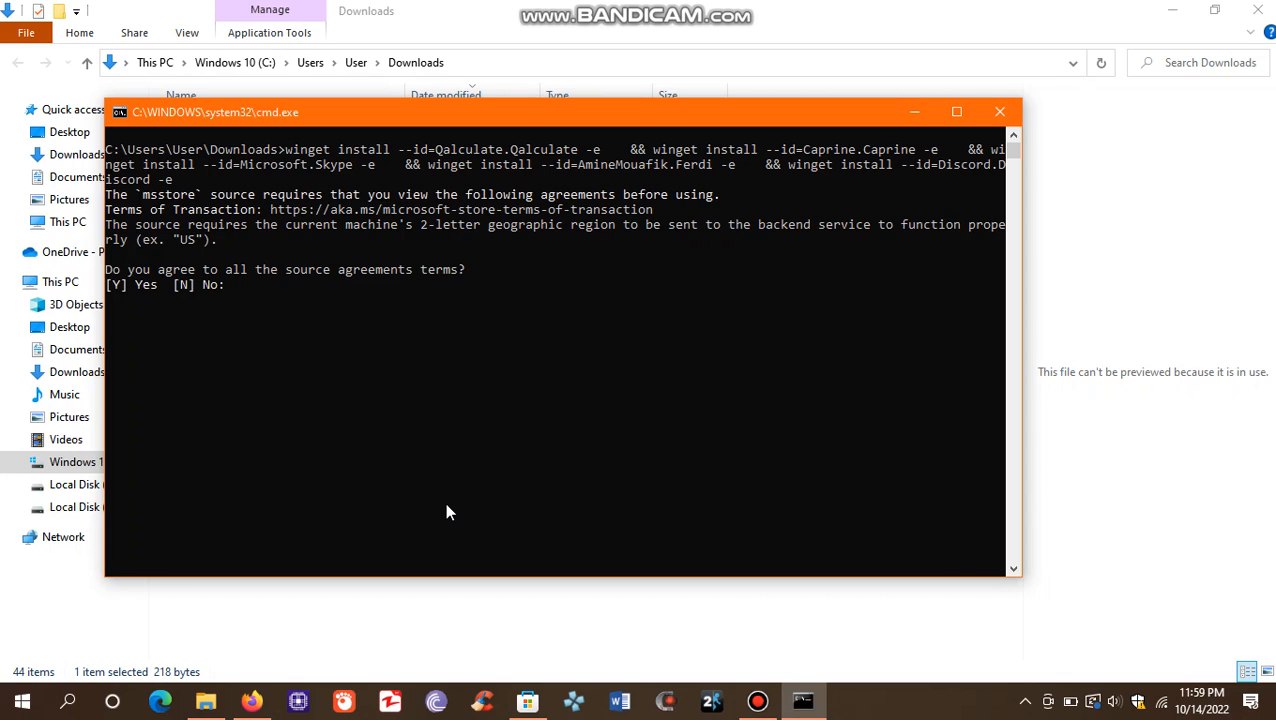
{"action": "type", "text": "y"}
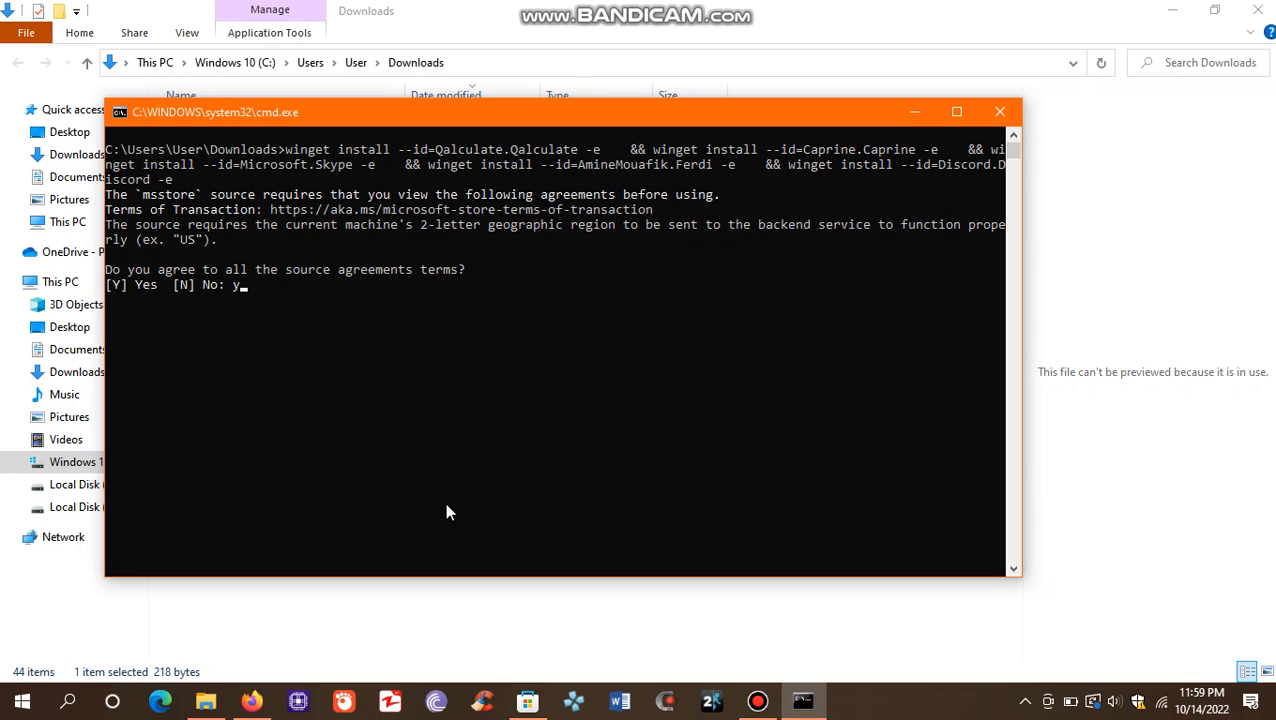